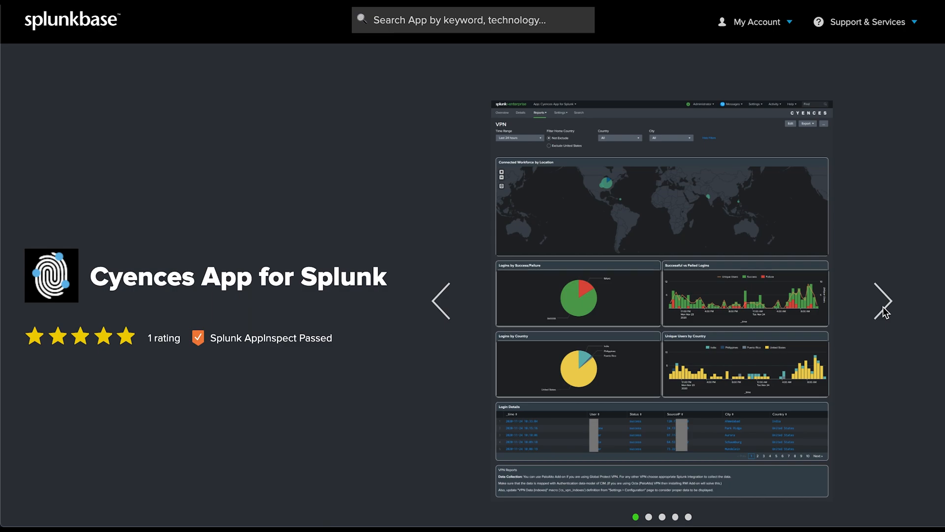
Step: Advance the screenshot carousel five times, from the VPN dashboard preview to the Details preview
click(883, 301)
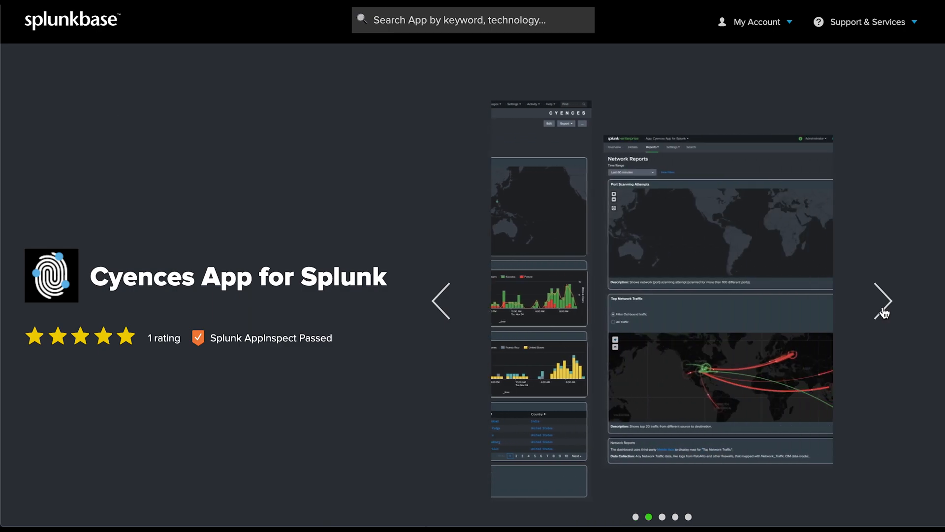
click(882, 302)
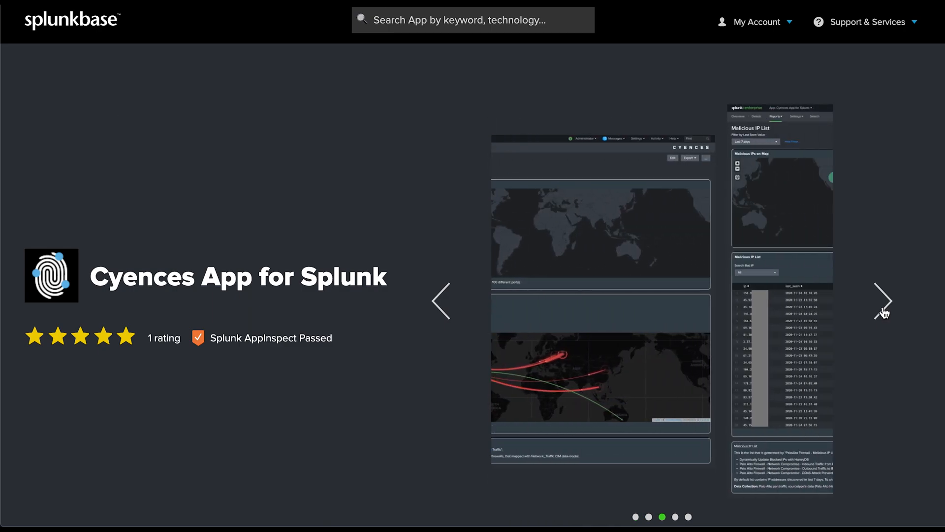
click(883, 302)
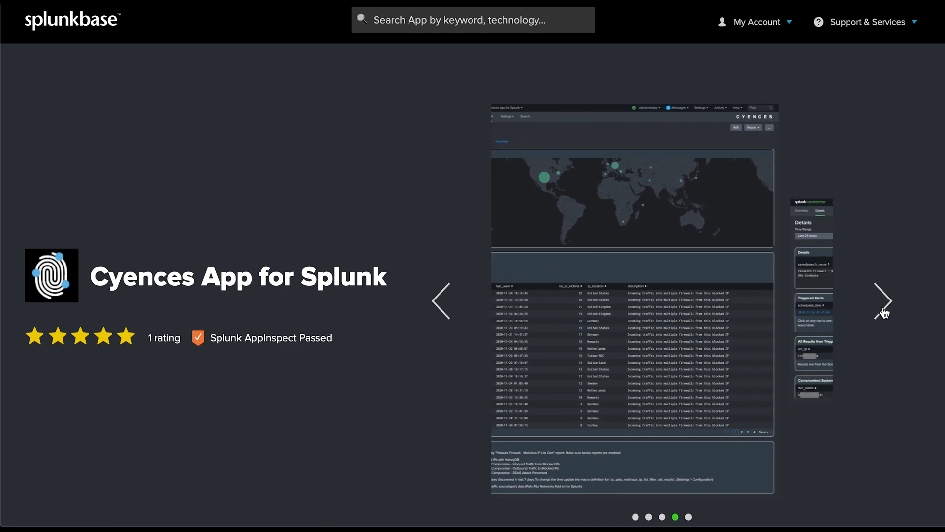
click(882, 301)
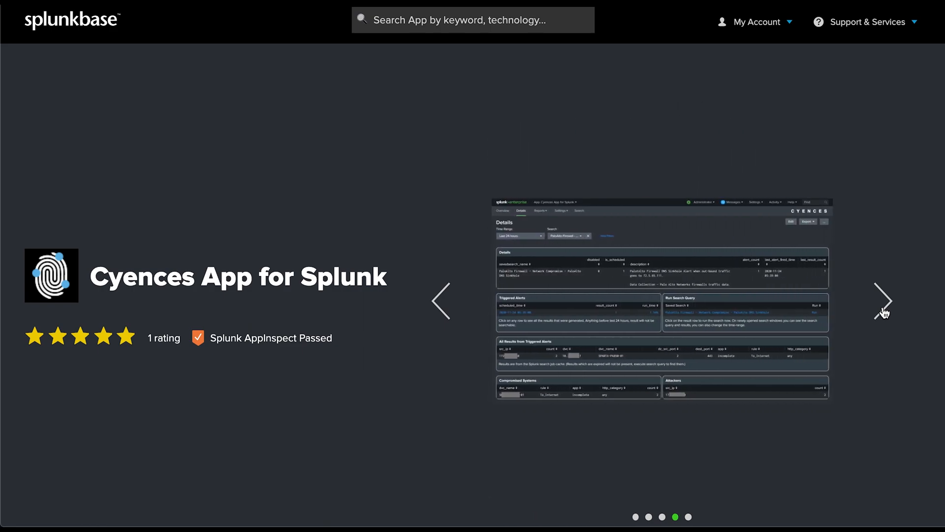
click(883, 301)
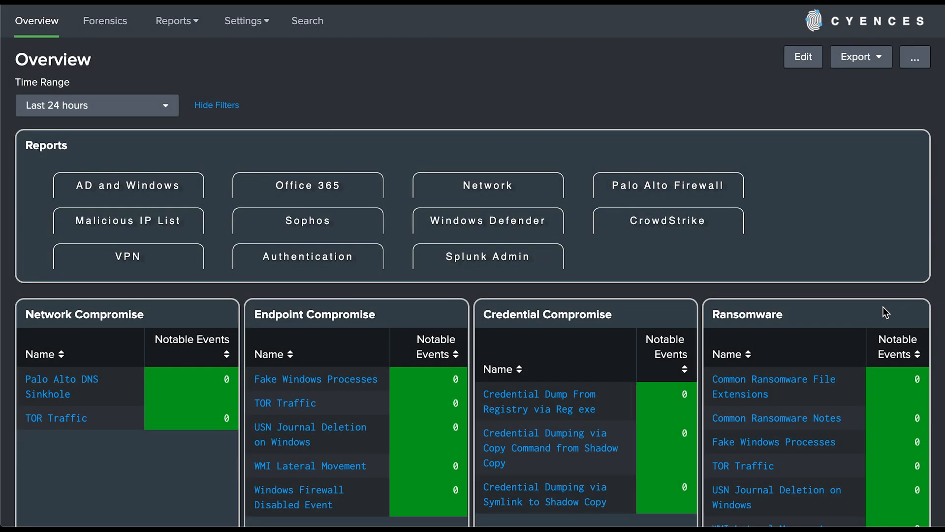
mouse_move(241, 142)
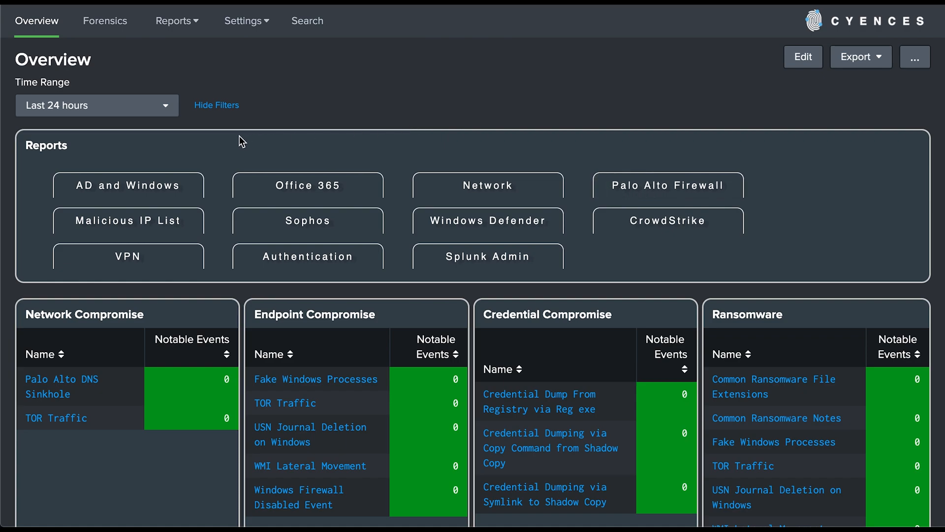
mouse_move(160, 151)
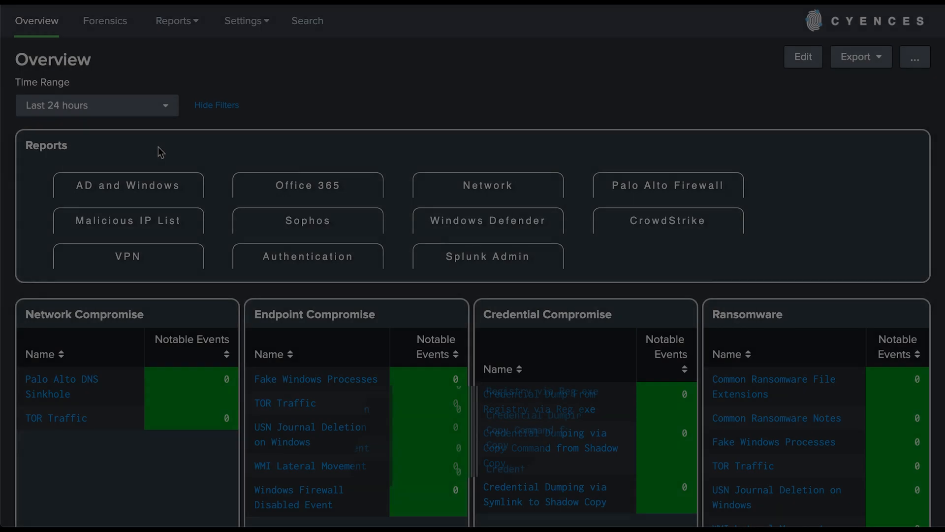
Step: View the AD and Windows report's user modification and privilege escalation panels
click(128, 185)
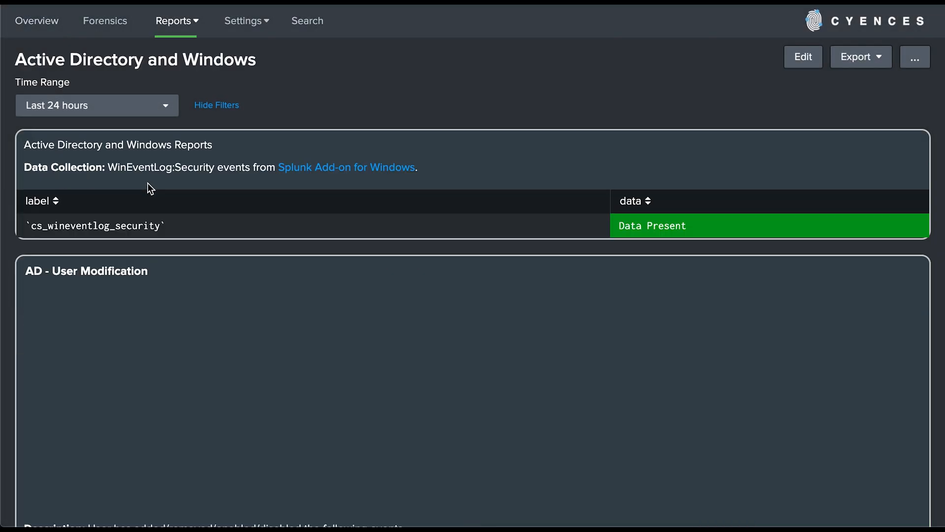
mouse_move(81, 188)
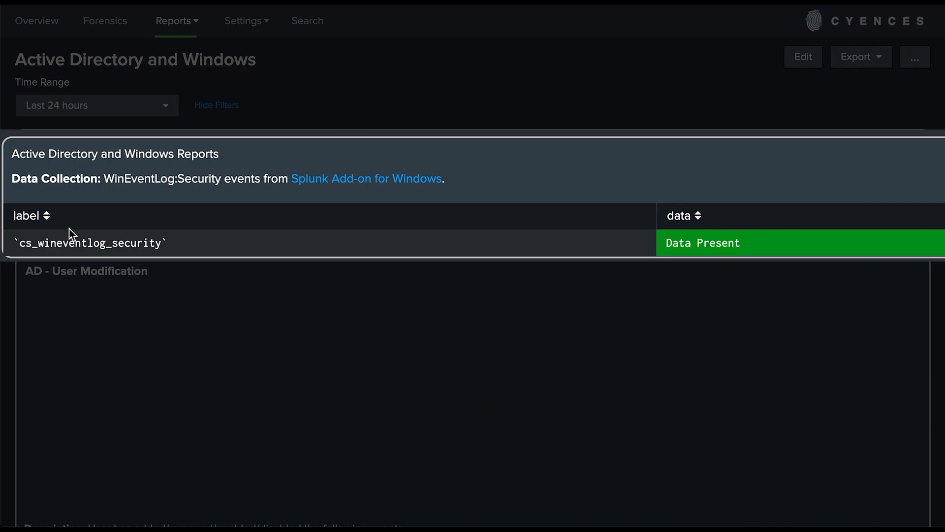
scroll(down, 3)
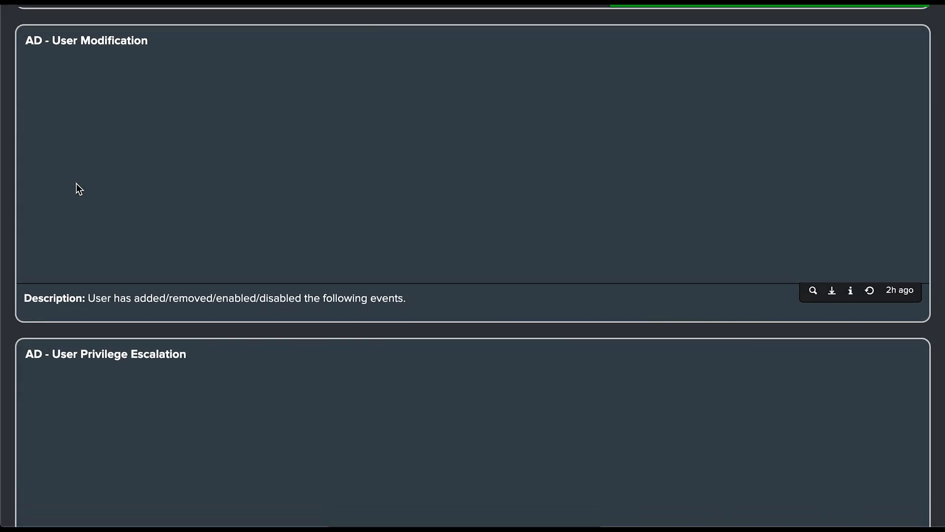
scroll(down, 3)
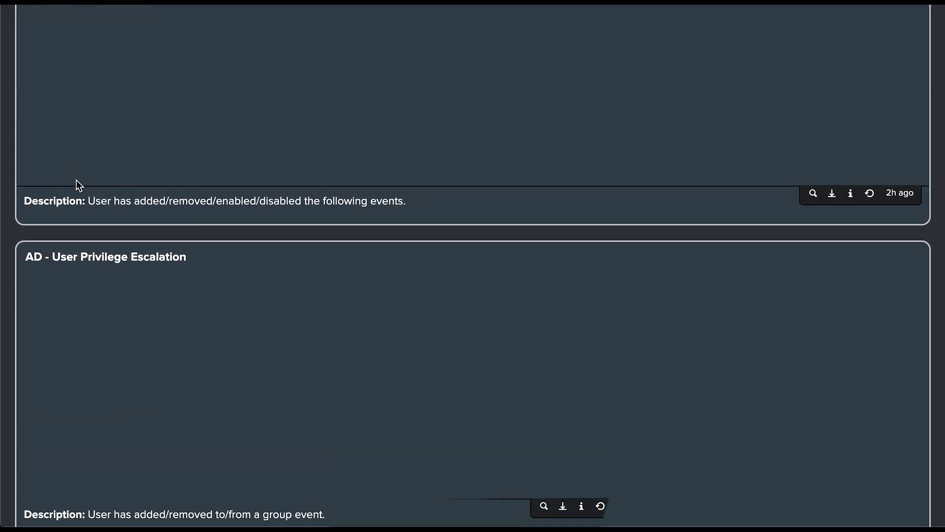
scroll(down, 3)
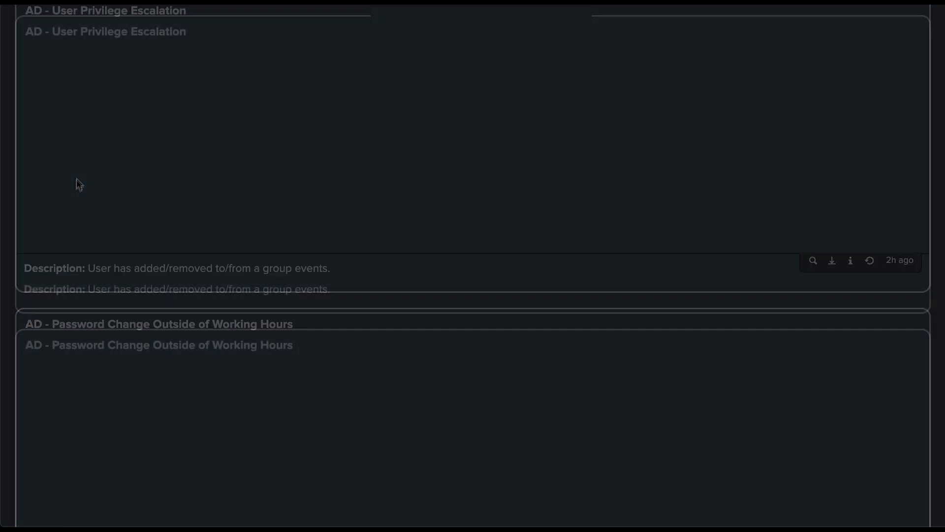
scroll(down, 3)
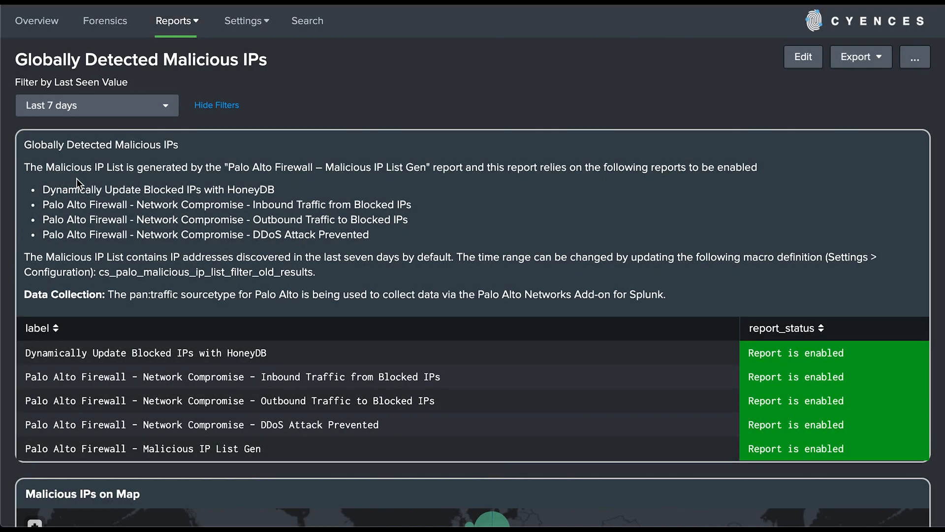
scroll(down, 3)
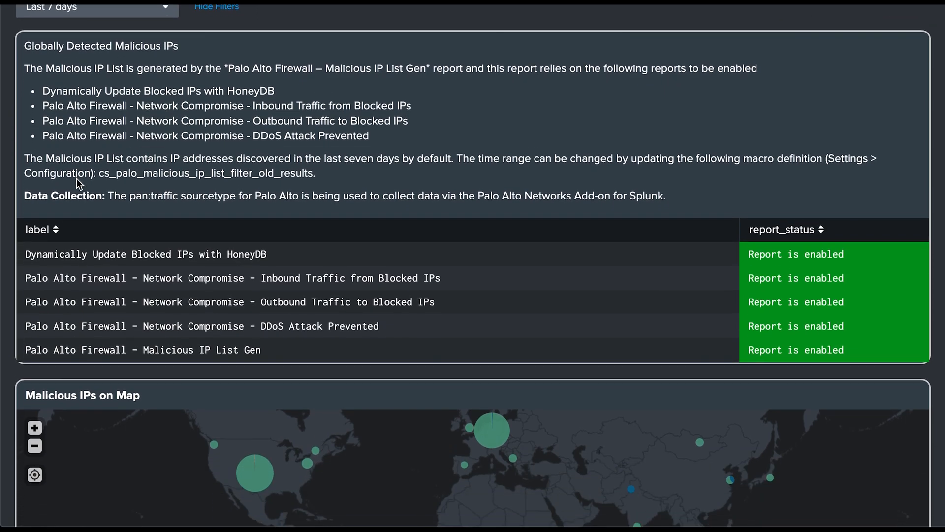
scroll(down, 3)
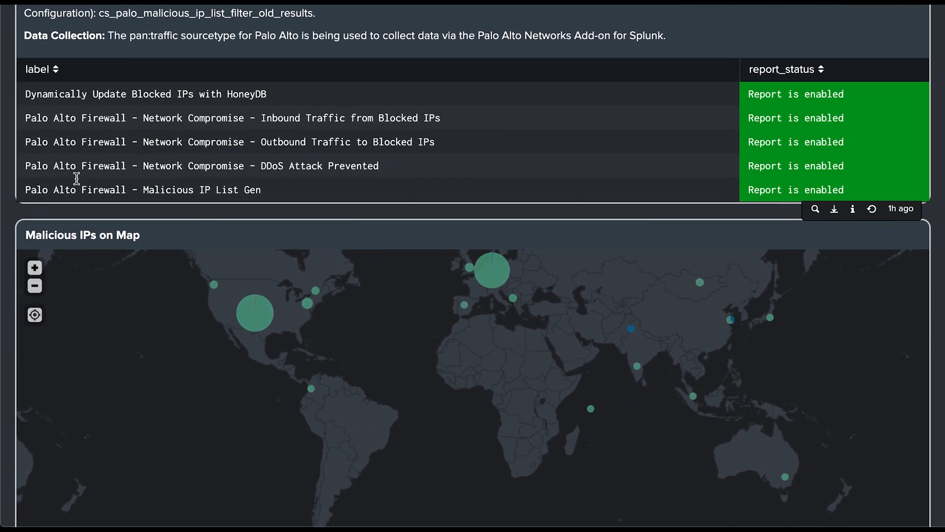
scroll(down, 3)
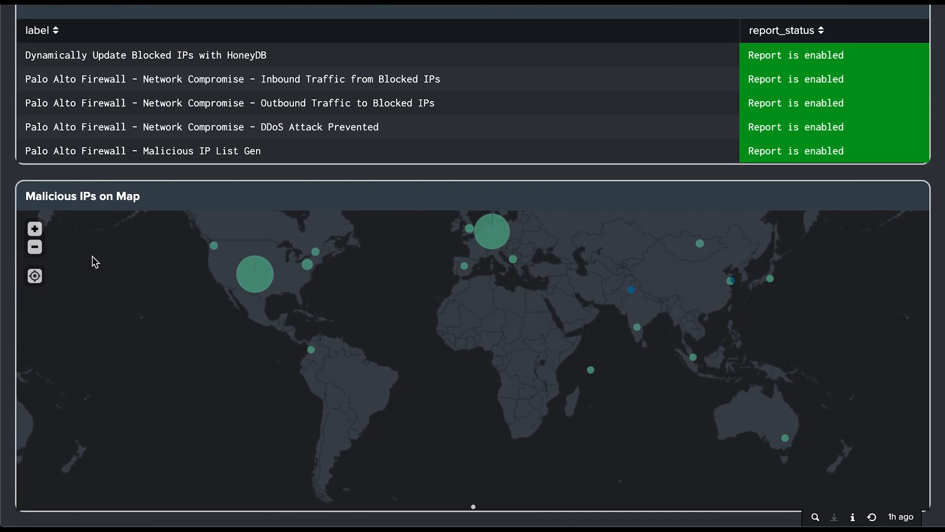
mouse_move(116, 305)
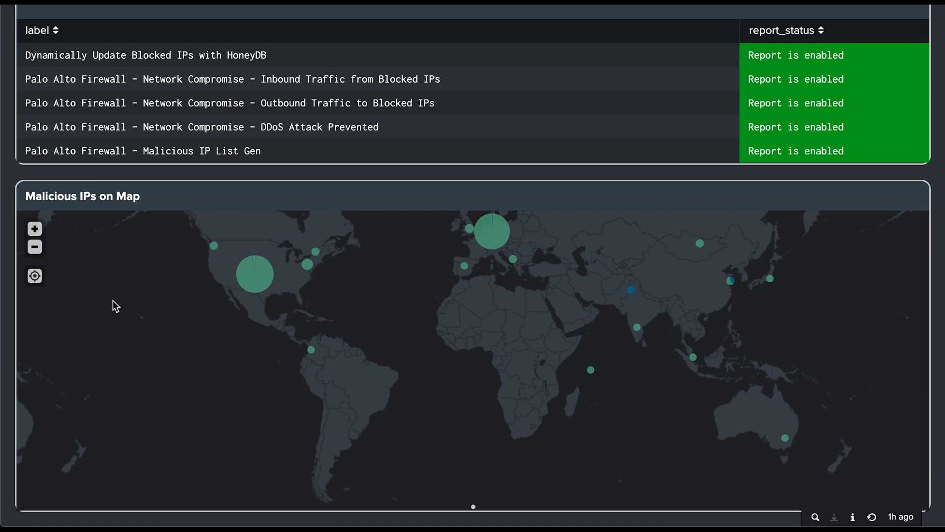
mouse_move(311, 350)
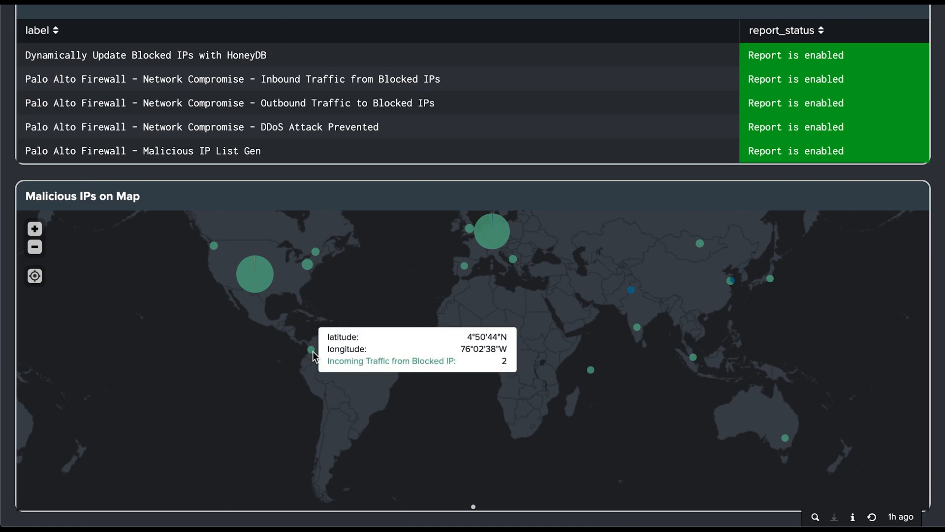
mouse_move(631, 299)
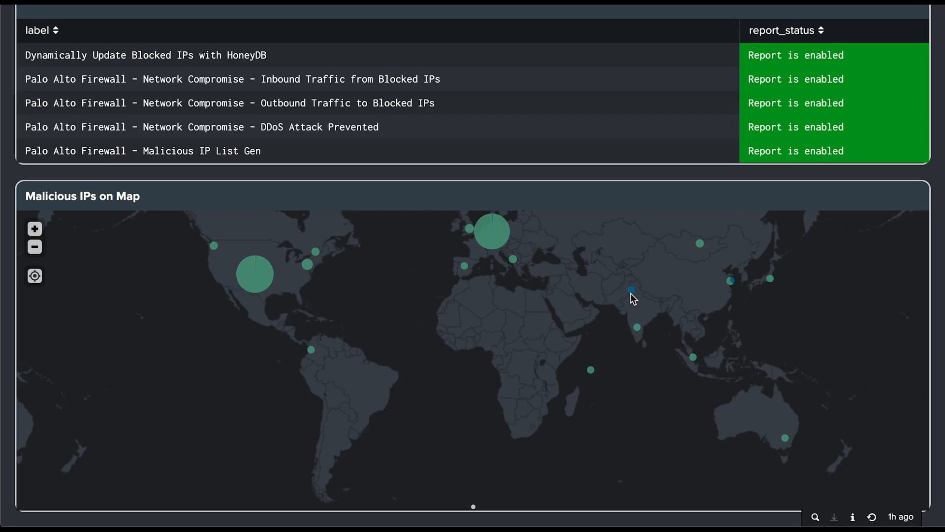
mouse_move(599, 323)
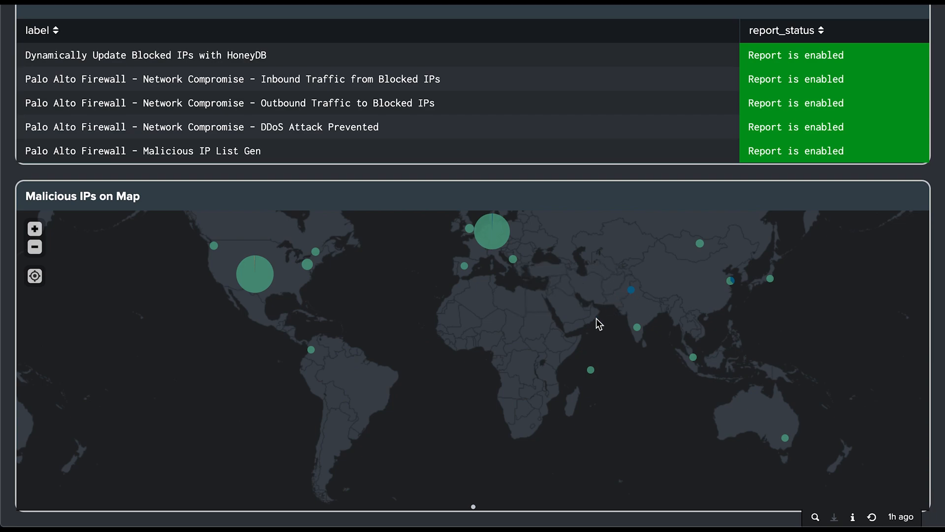
mouse_move(454, 415)
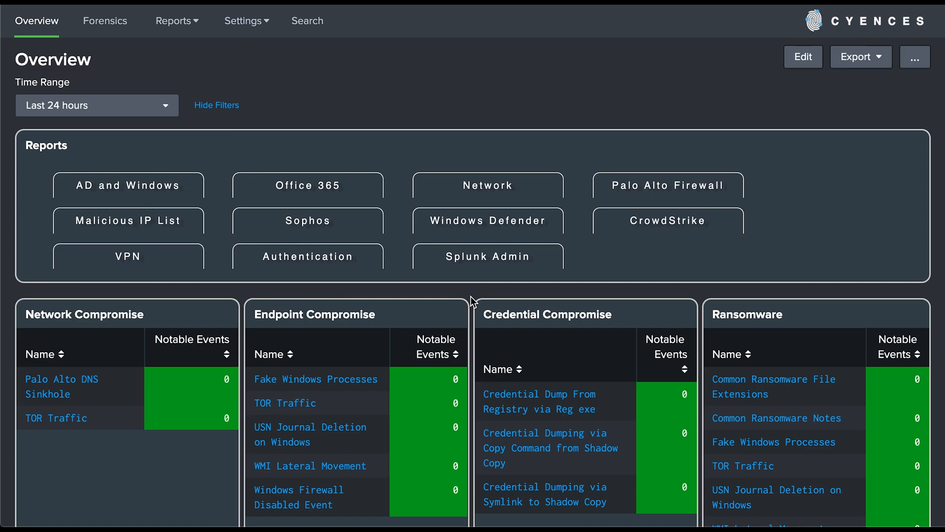
scroll(down, 3)
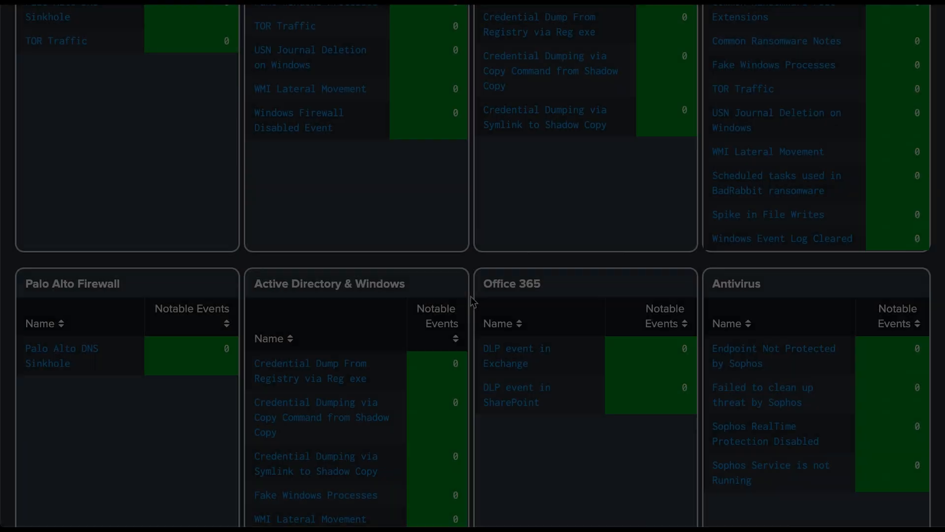
scroll(down, 3)
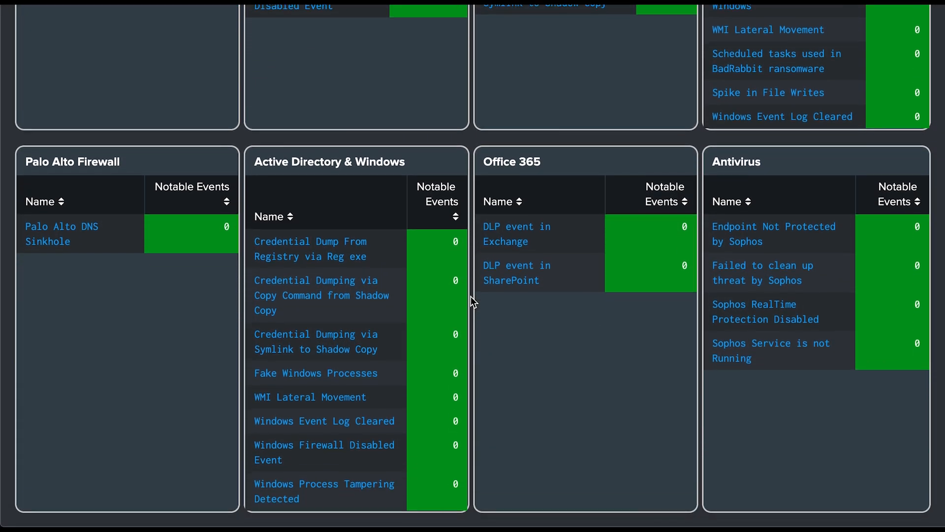
scroll(down, 3)
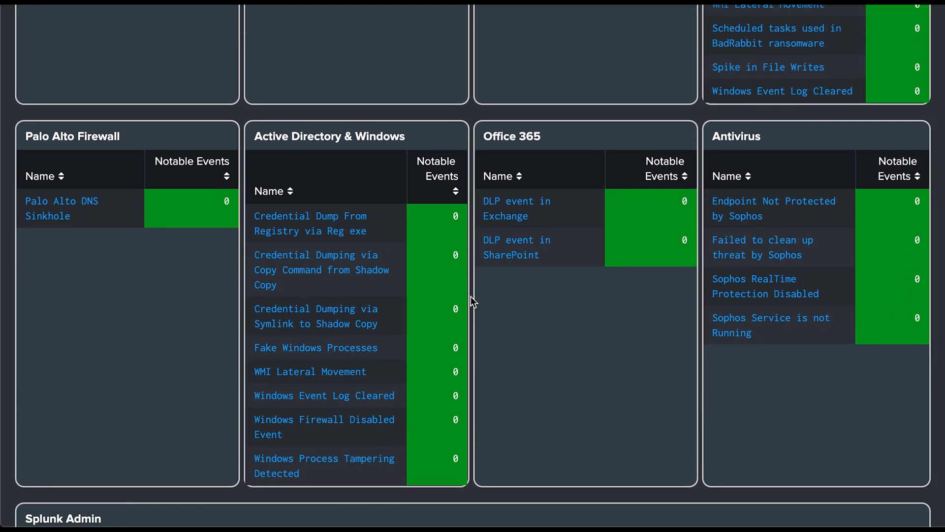
scroll(down, 3)
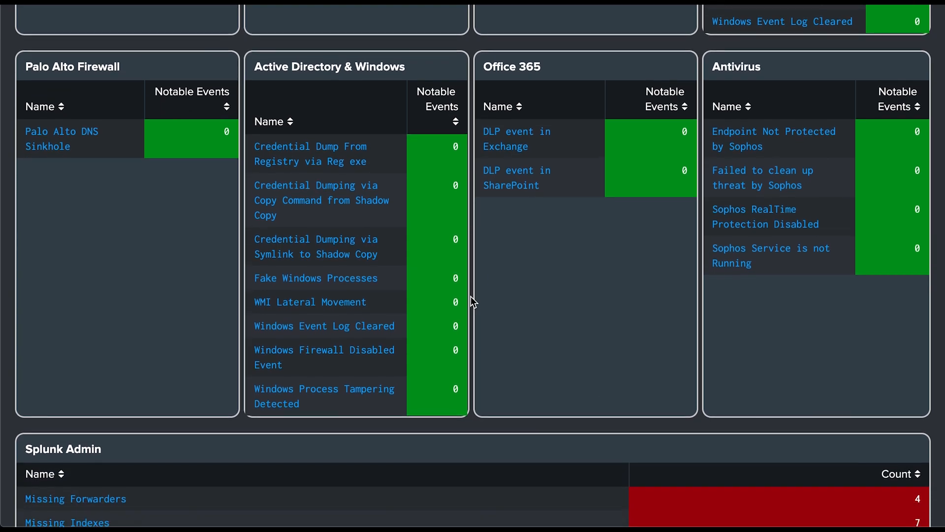
scroll(down, 3)
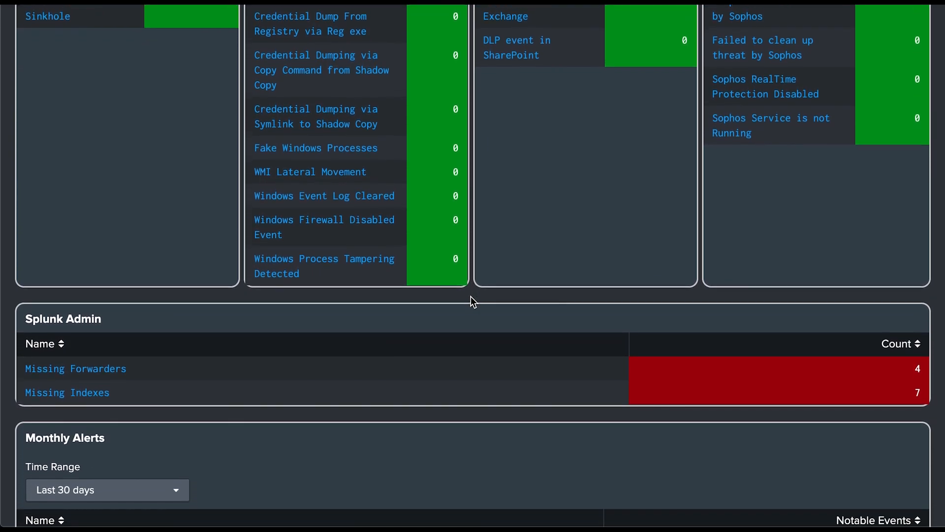
scroll(down, 3)
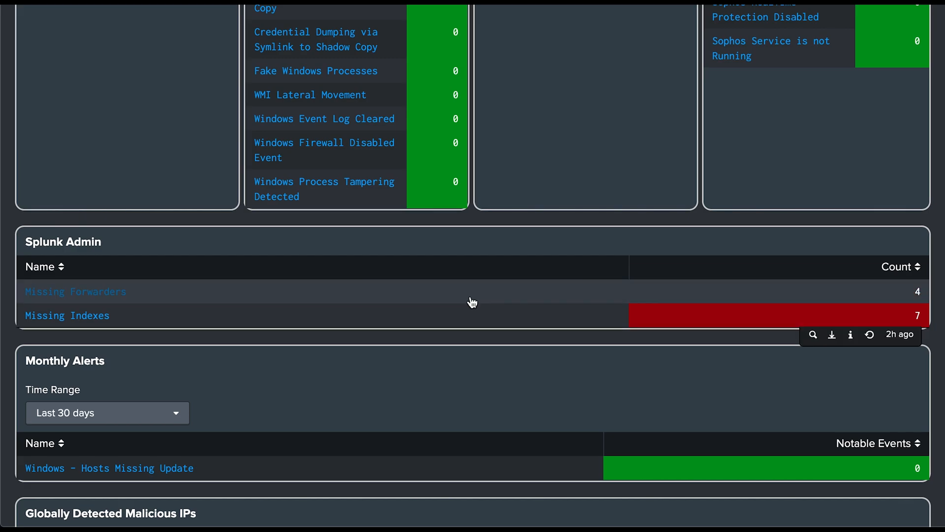
scroll(down, 3)
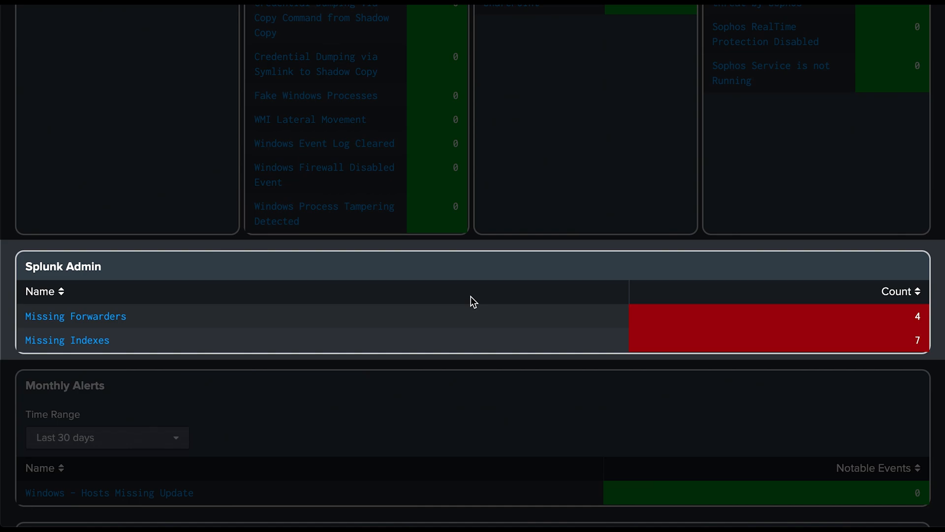
scroll(up, 3)
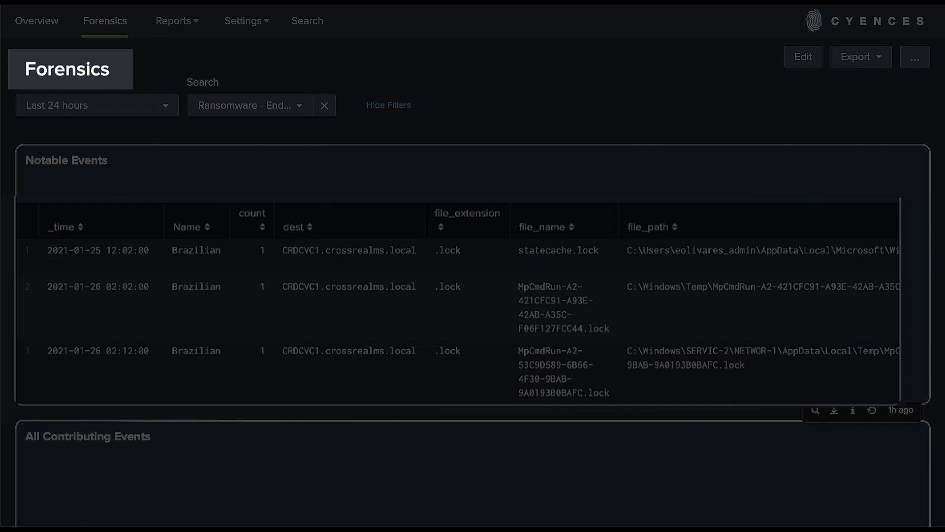
Step: Review the Forensics dashboard's contributing events, compromised systems and alert details for the Fake Windows Processes alert
click(37, 21)
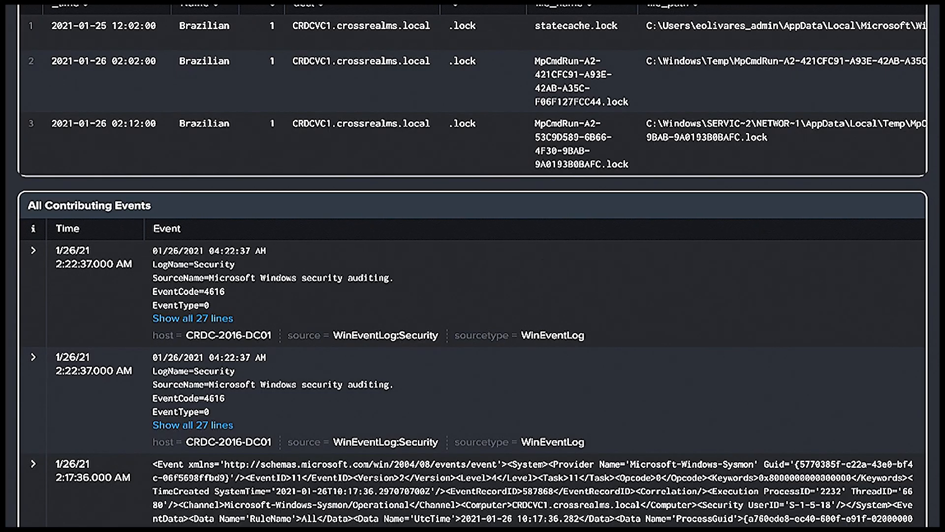
scroll(down, 3)
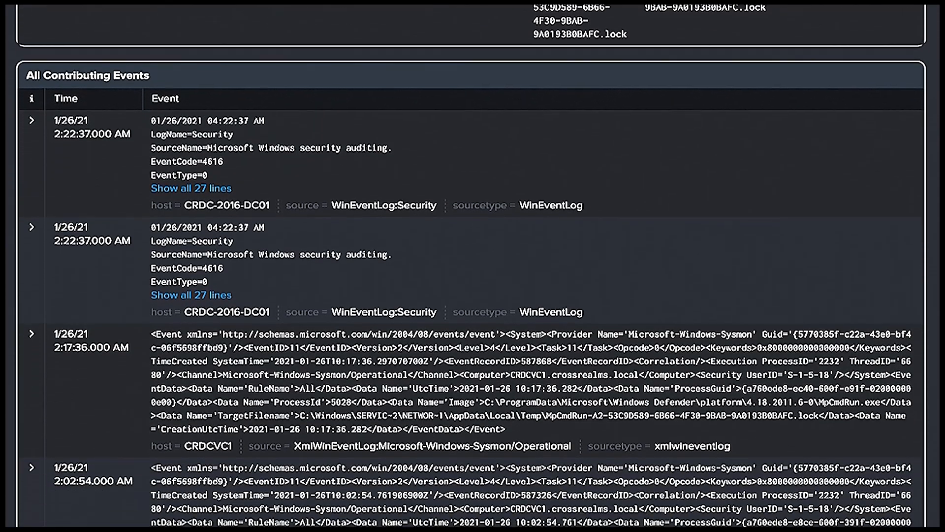
scroll(down, 3)
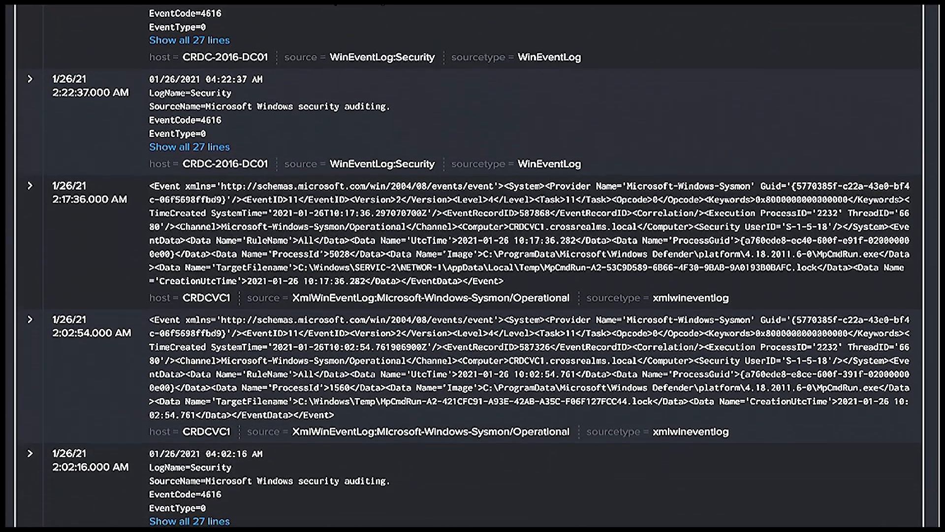
scroll(down, 3)
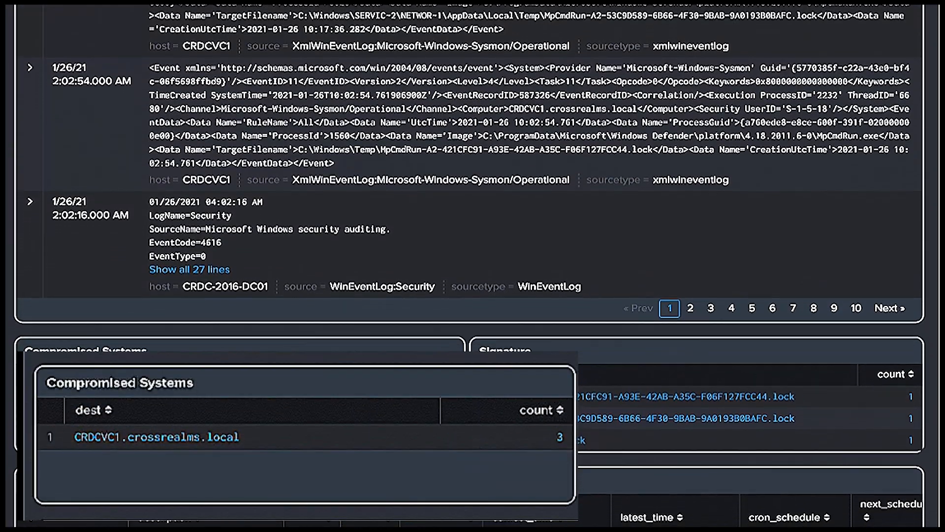
scroll(down, 3)
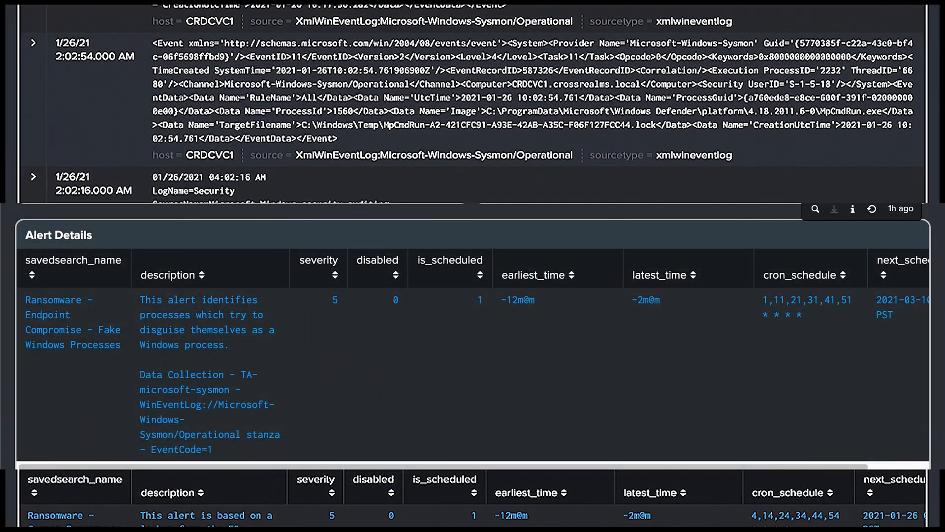